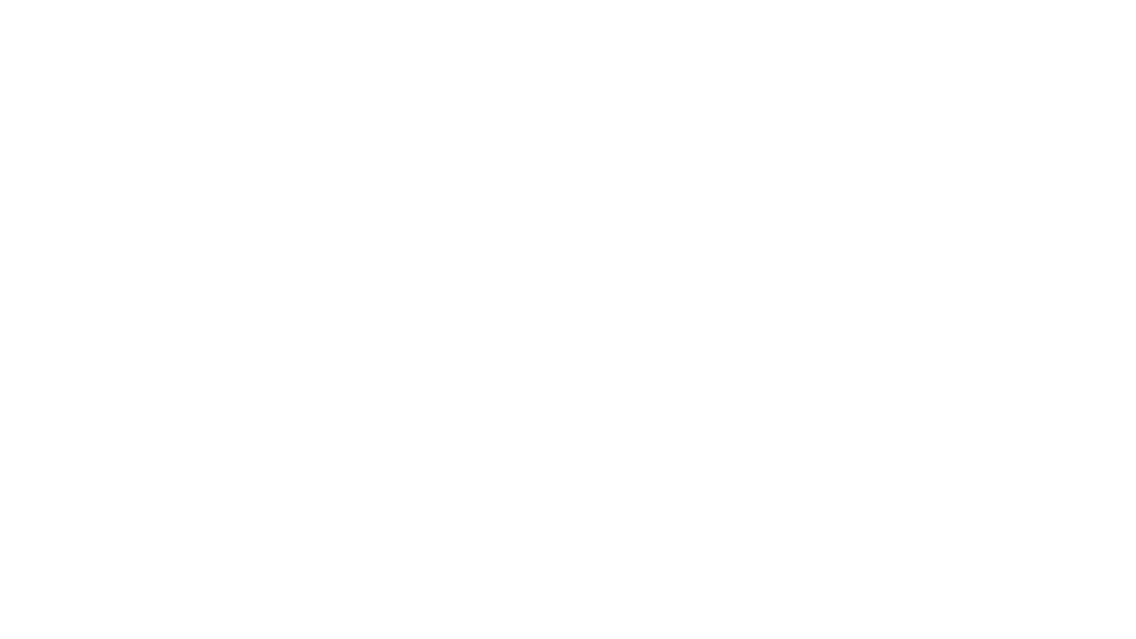
Step: Draw the domed top arc of the acorn cap and close its right end
{"action": "left_click_drag", "start_coordinate": [444, 277], "coordinate": [685, 264]}
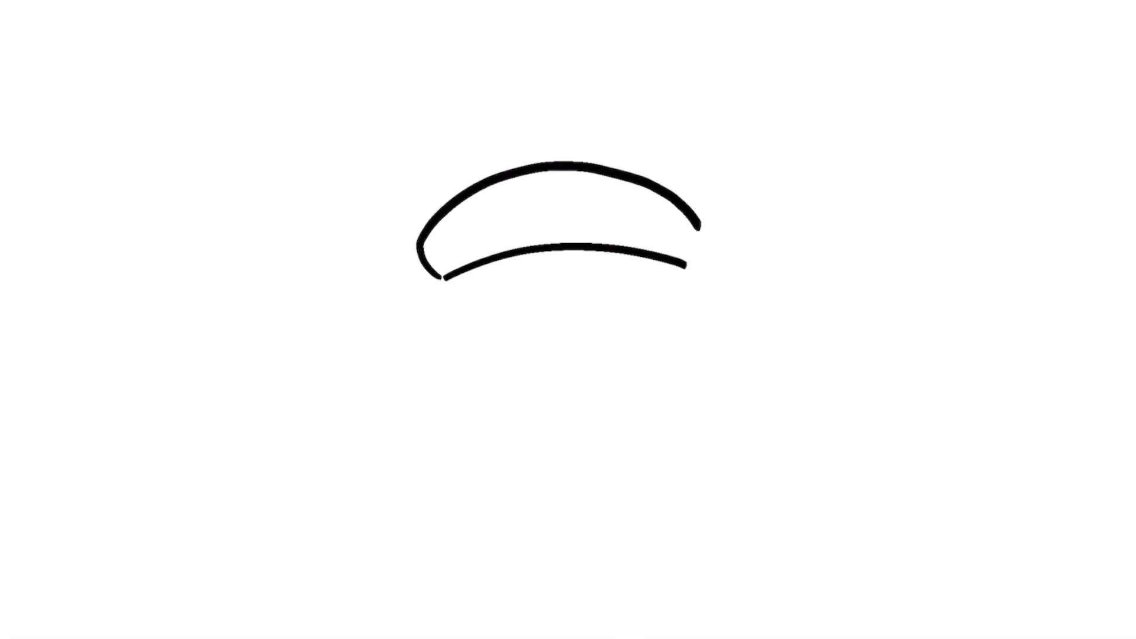
{"action": "left_click_drag", "start_coordinate": [696, 225], "coordinate": [689, 264]}
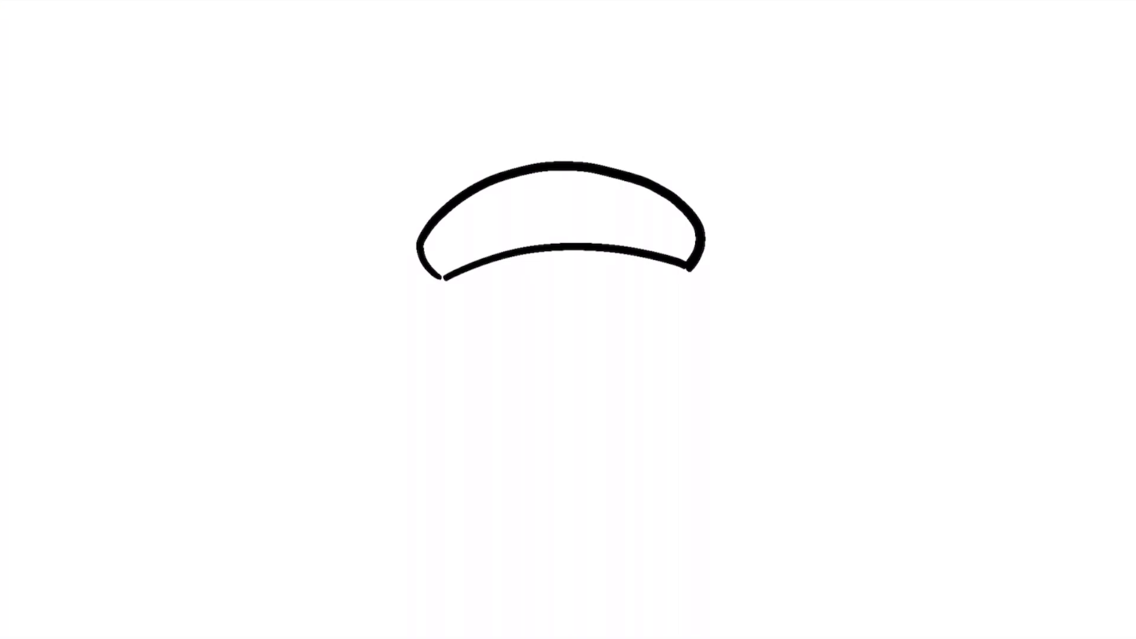
Step: Stroke the body's left side down to the pointed tip and the right side
{"action": "left_click_drag", "start_coordinate": [440, 279], "coordinate": [450, 416]}
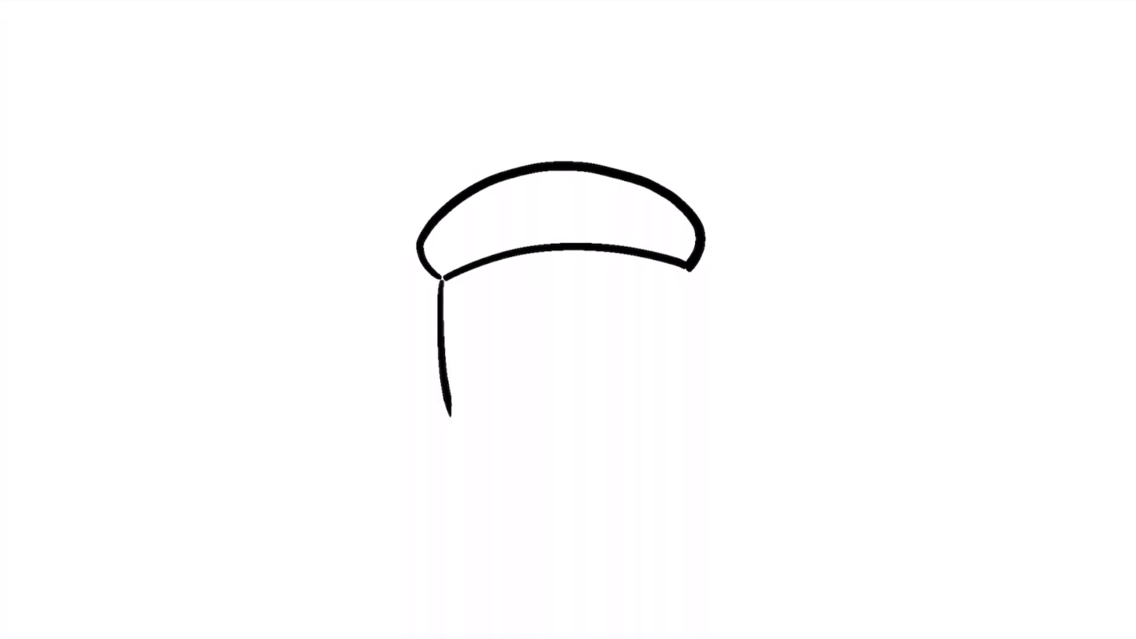
{"action": "left_click_drag", "start_coordinate": [446, 416], "coordinate": [539, 504]}
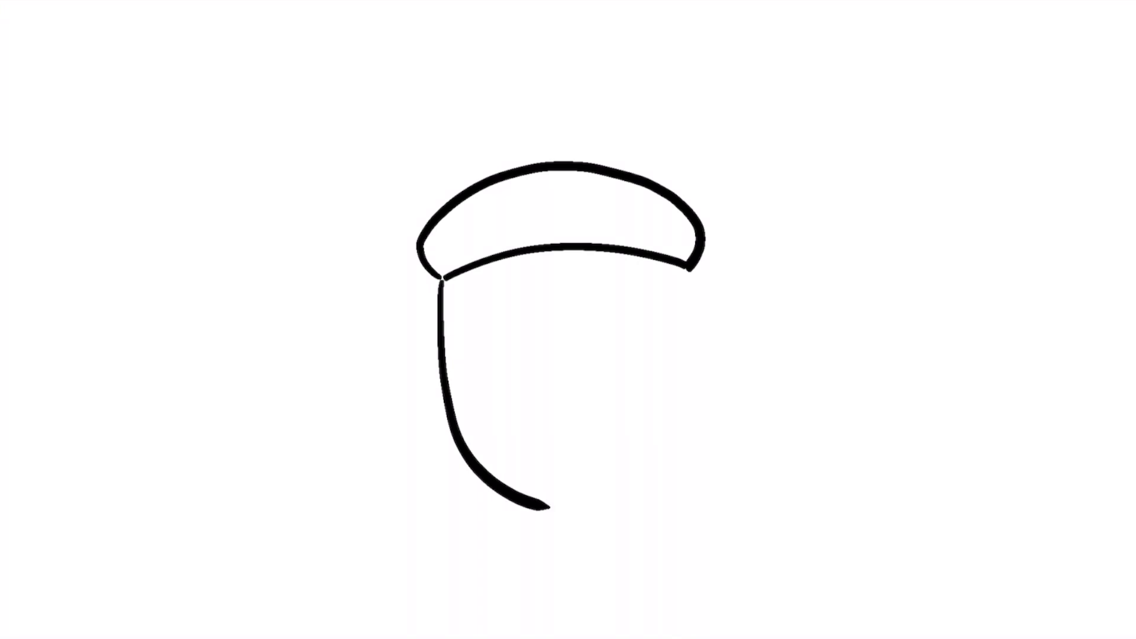
{"action": "left_click_drag", "start_coordinate": [686, 272], "coordinate": [658, 457]}
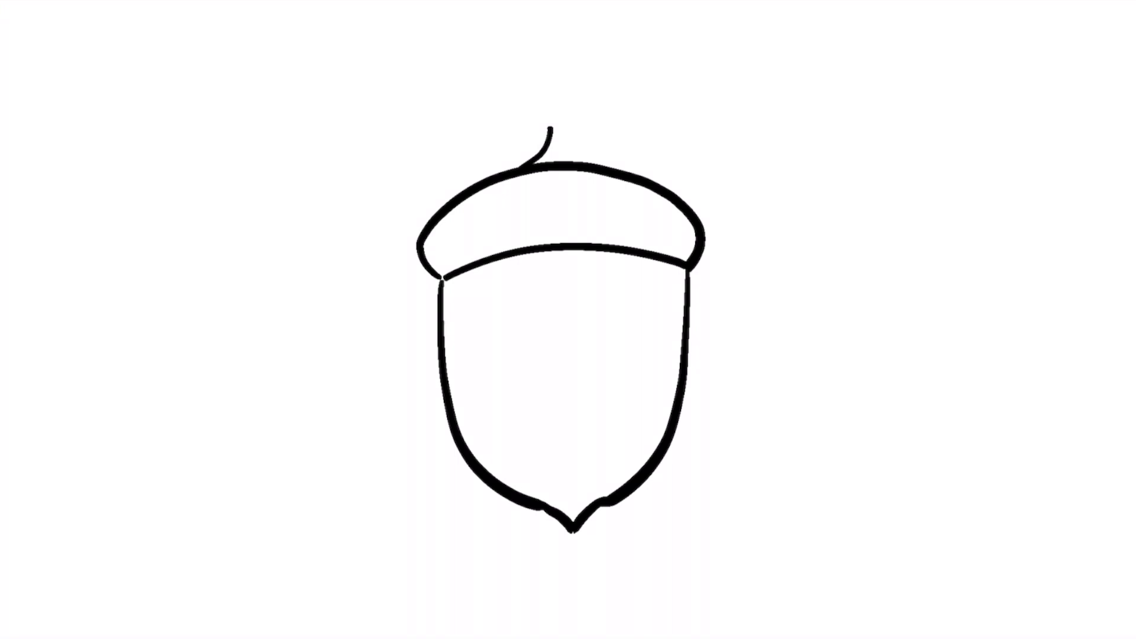
Step: Draw a thicker stalk with a flat tip on top of the cap
{"action": "left_click_drag", "start_coordinate": [550, 137], "coordinate": [586, 160]}
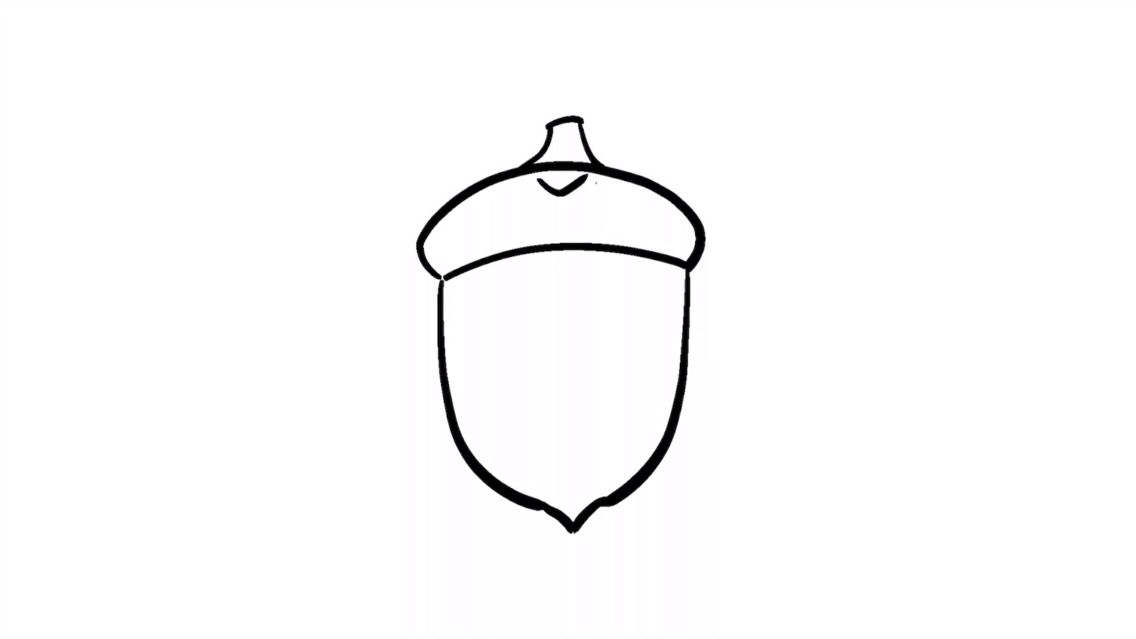
Step: Add rows of V-shaped scale marks across the cap and a shine stroke on the body's right
{"action": "left_click_drag", "start_coordinate": [508, 190], "coordinate": [615, 190]}
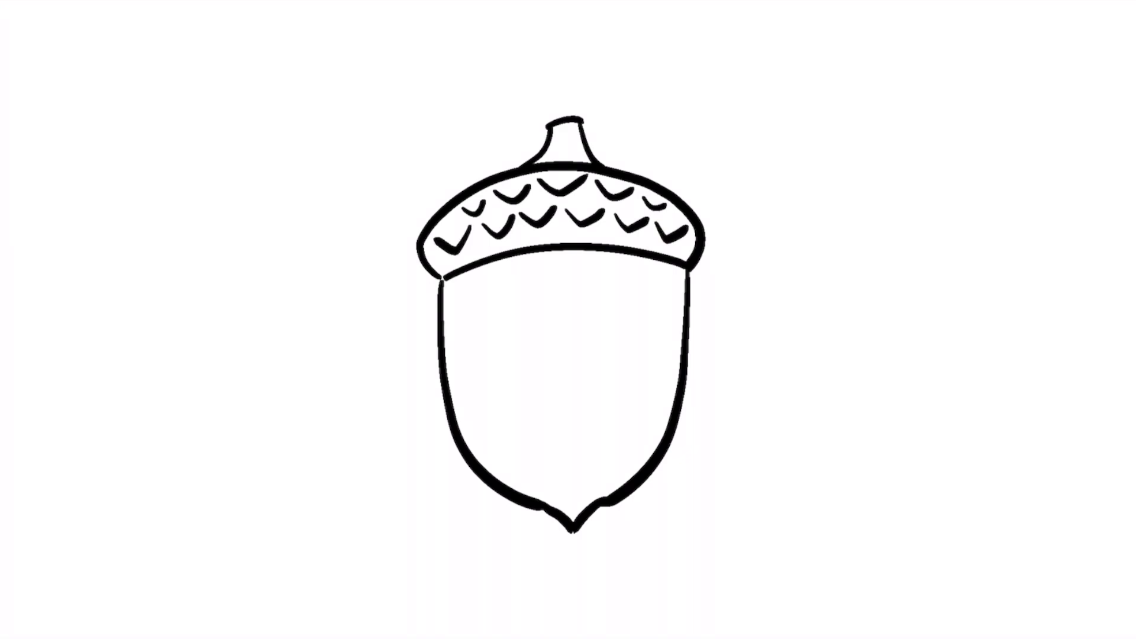
{"action": "left_click_drag", "start_coordinate": [652, 279], "coordinate": [648, 351]}
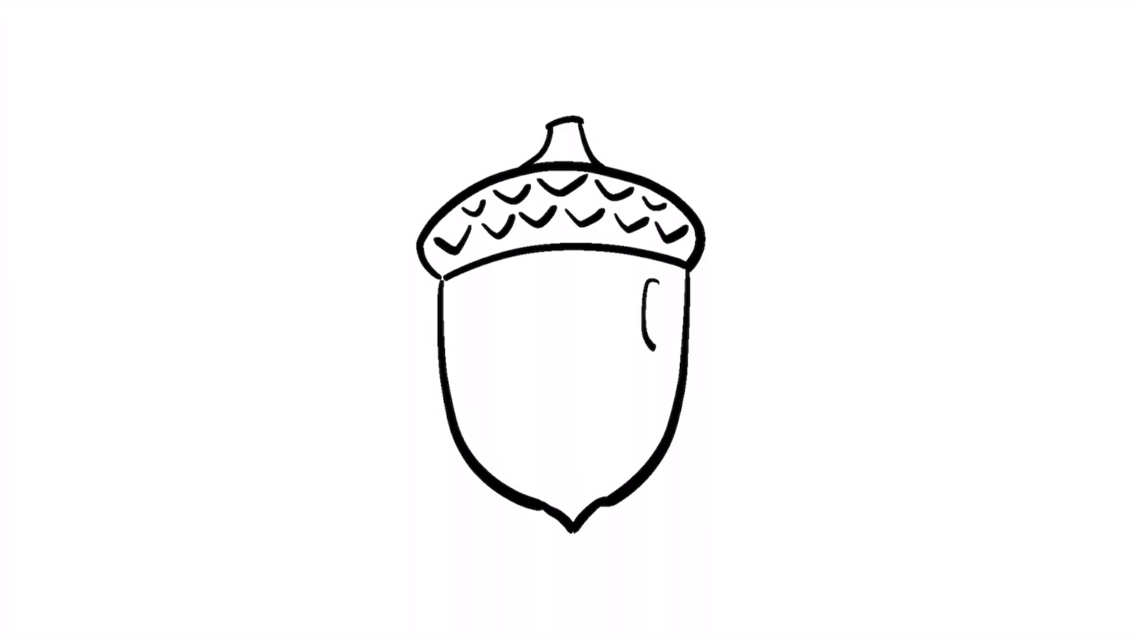